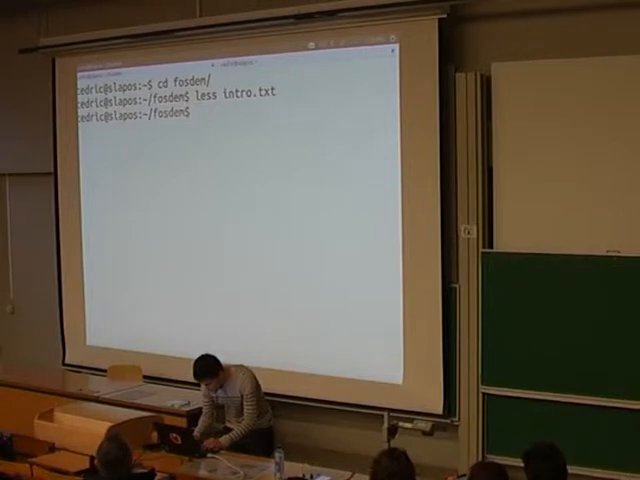
- View sources.list.sh with less from the fosdem folder
text(les)
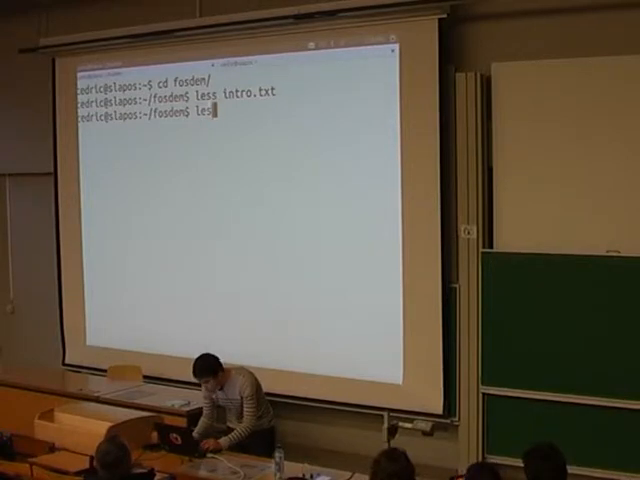
text(less sources.list.sh)
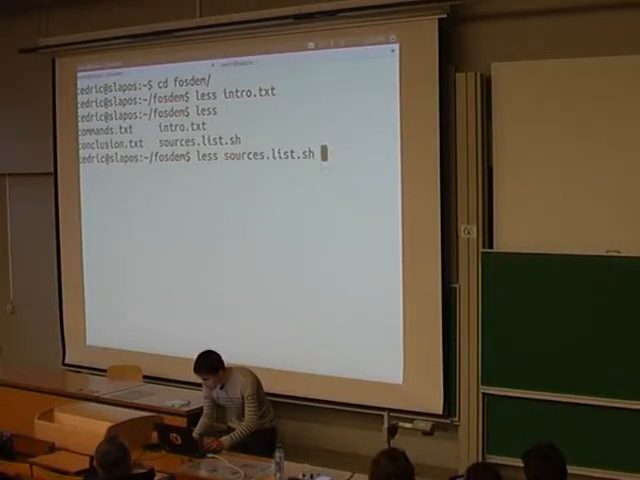
key(Enter)
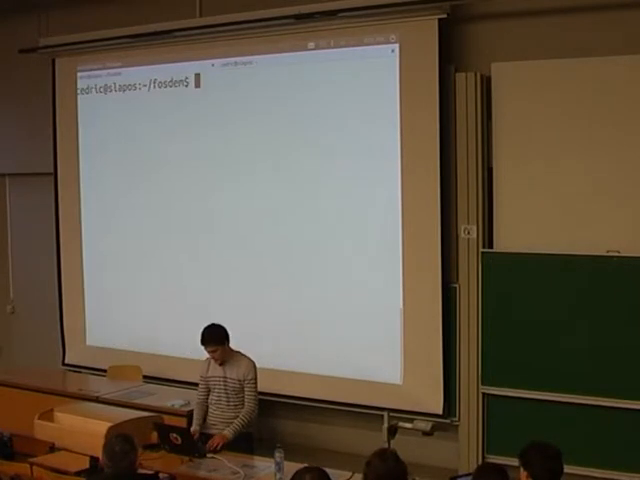
- Run slapos configure-client with the copied account token until success is reported
text(slapos)
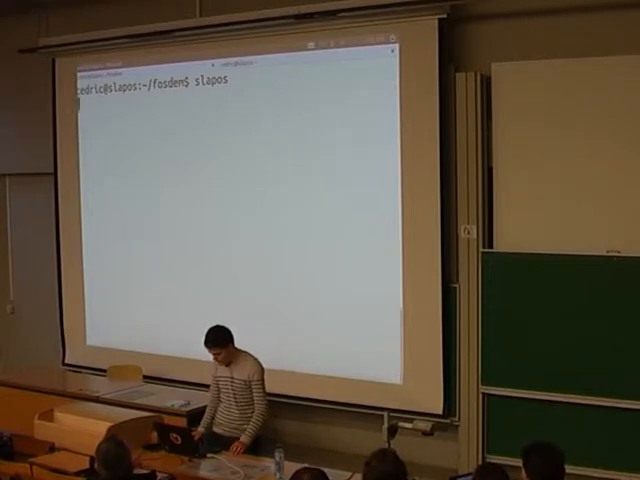
key(Return)
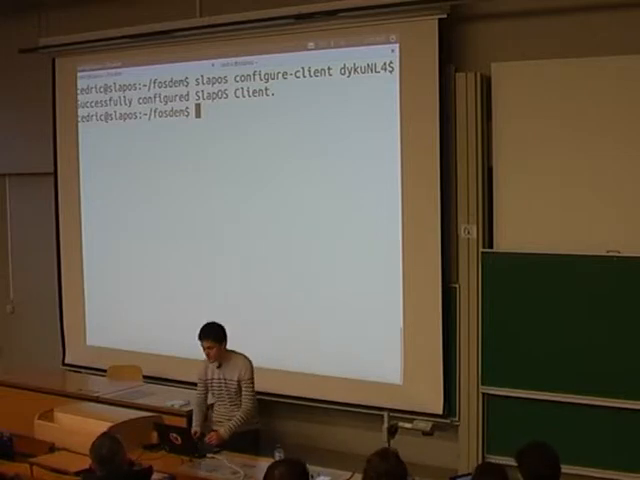
- Request a WordPress instance via slapos request, then begin 'slapos request MyKVM'
text(sla)
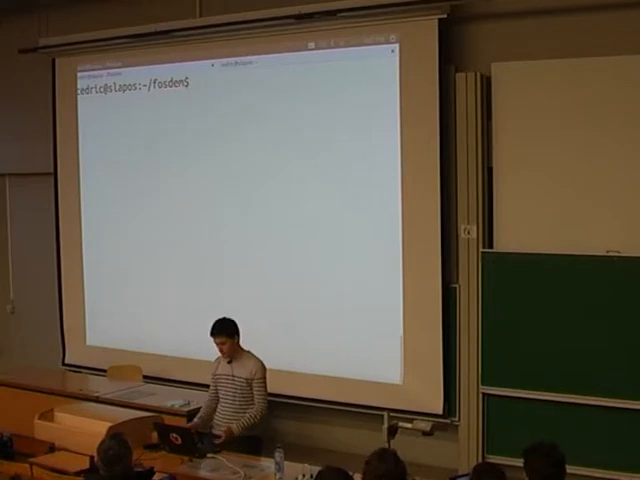
text(slapos)
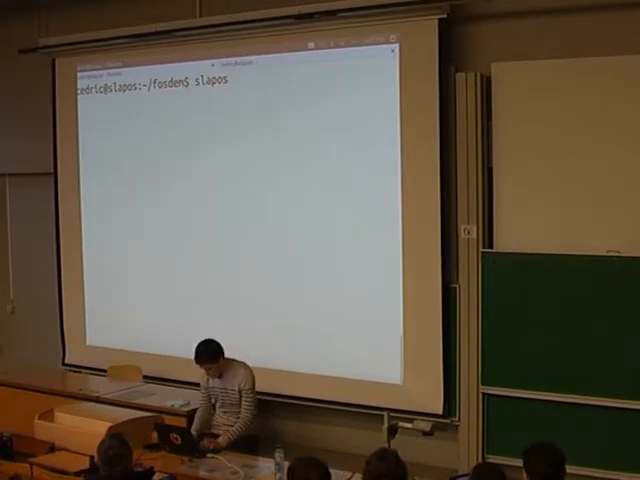
text(MyK)
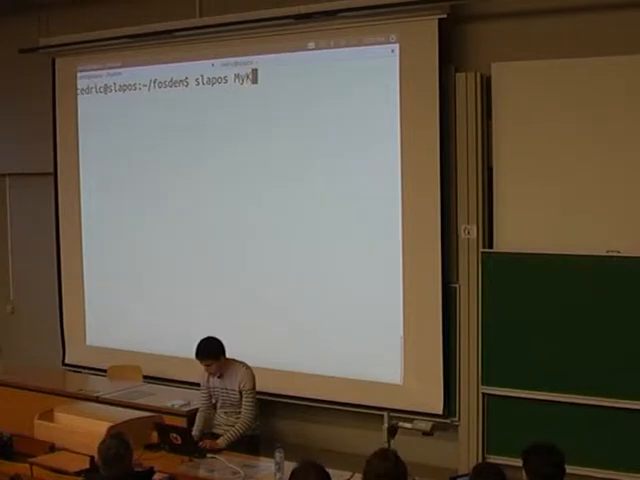